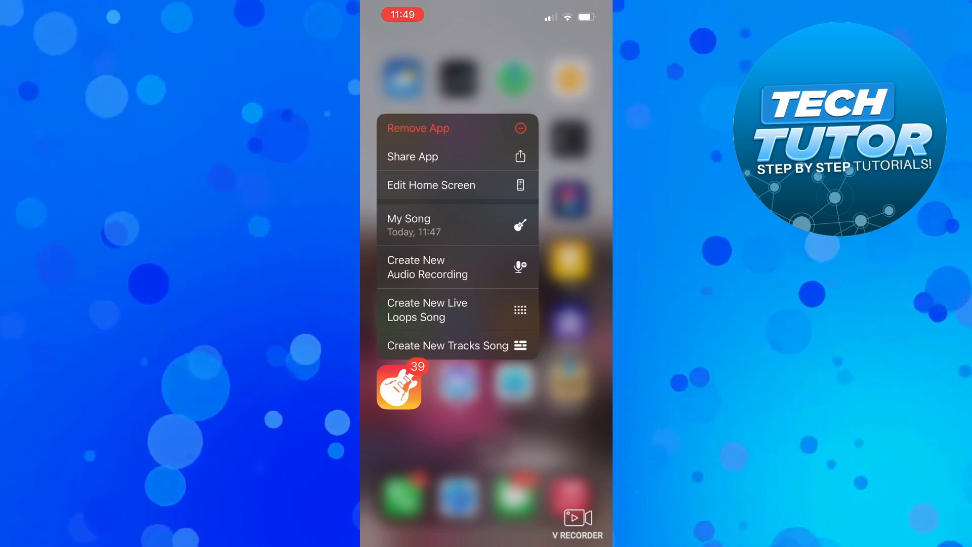
Step: Remove GarageBand from the Home Screen only, keeping it in the App Library
{"action": "left_click", "coordinate": [418, 128]}
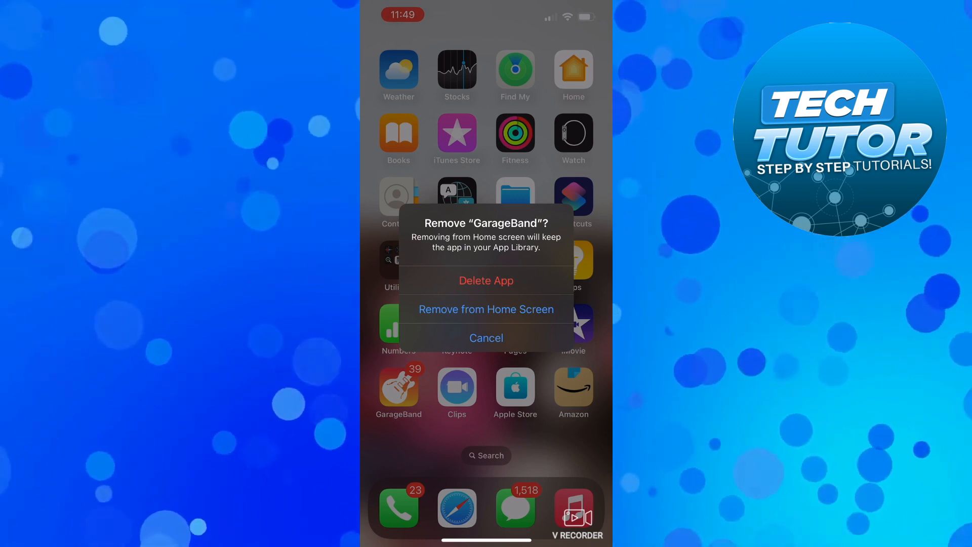
{"action": "left_click", "coordinate": [486, 309]}
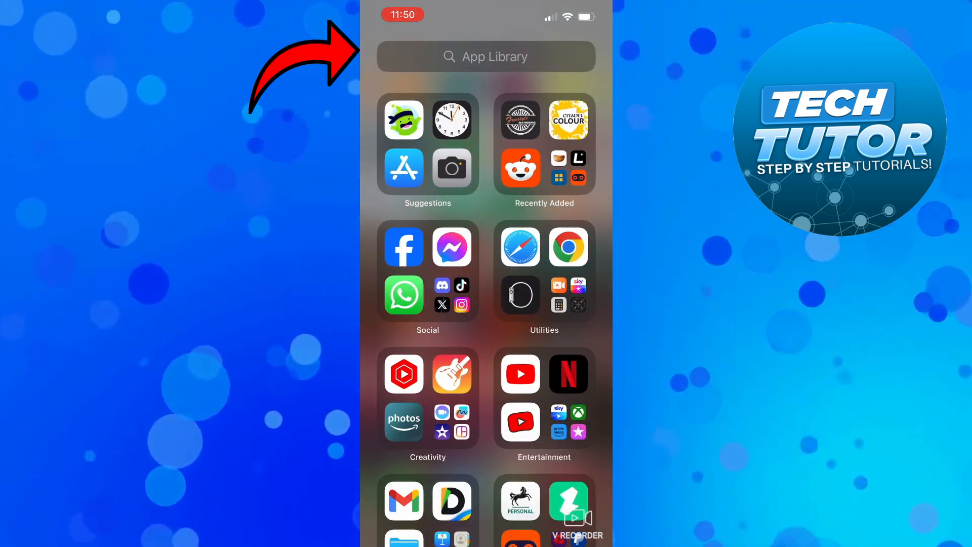
Step: Delete GarageBand for good, confirm a 'Garag' search finds nothing, and return Home
{"action": "type", "text": "Ga"}
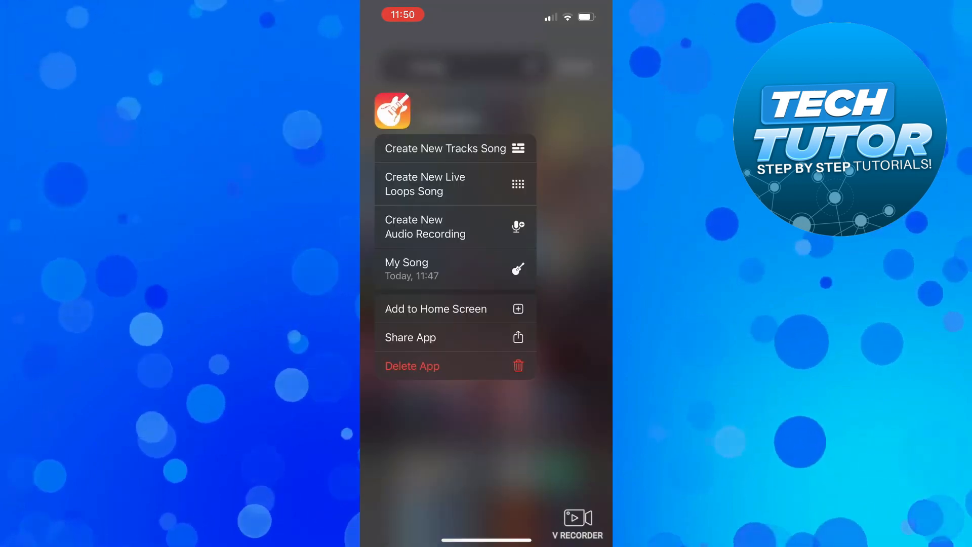
{"action": "left_click", "coordinate": [412, 366]}
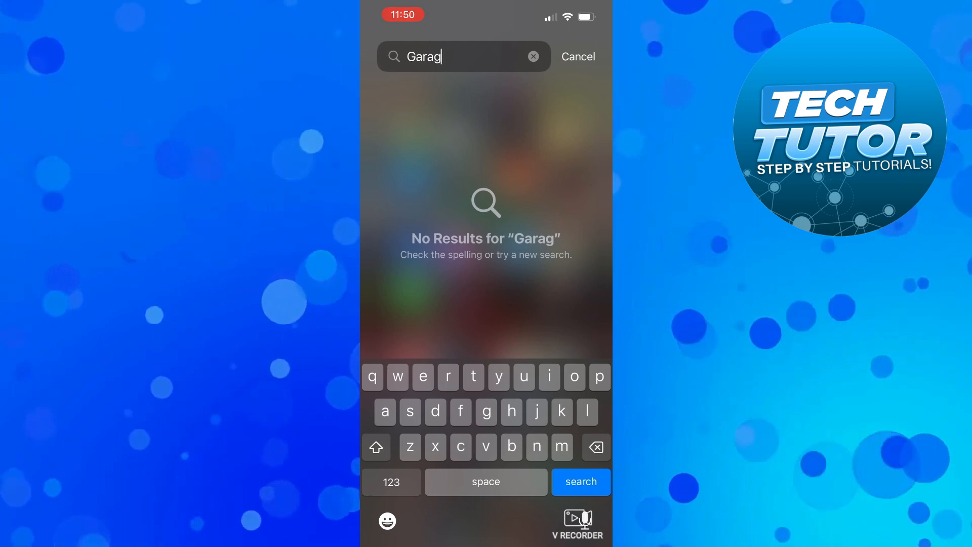
{"action": "left_click", "coordinate": [576, 56]}
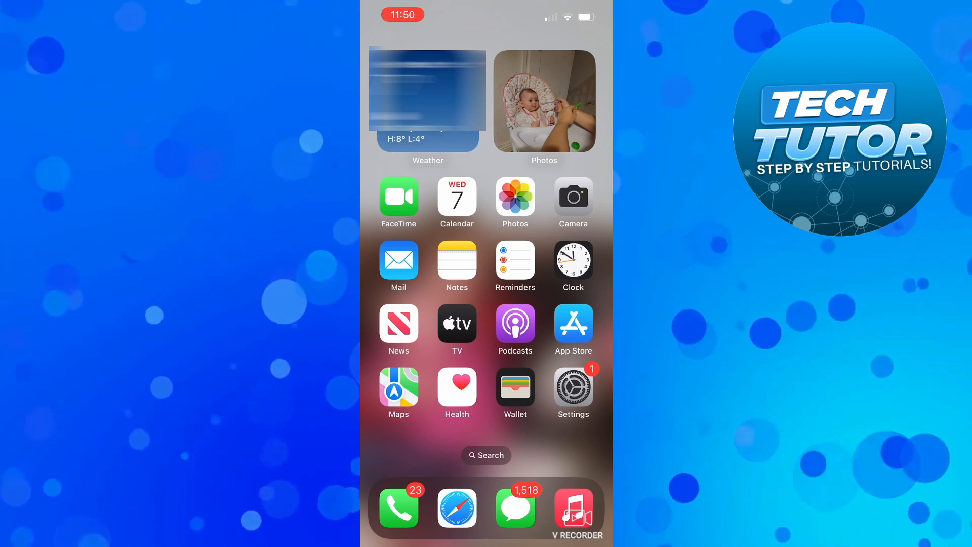
Step: Reach Screen Time's Content & Privacy Restrictions page in Settings
{"action": "left_click", "coordinate": [573, 389]}
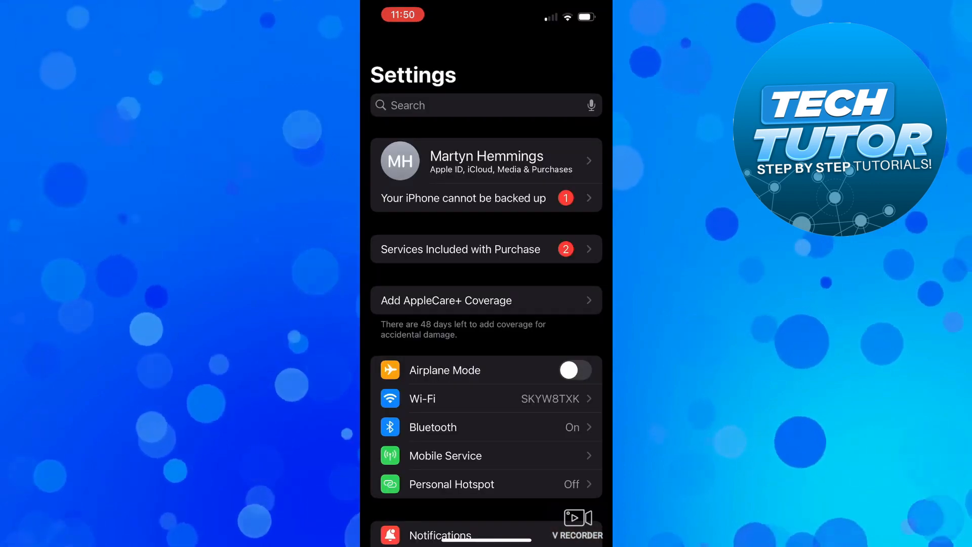
{"action": "scroll", "scroll_direction": "down", "scroll_amount": 3}
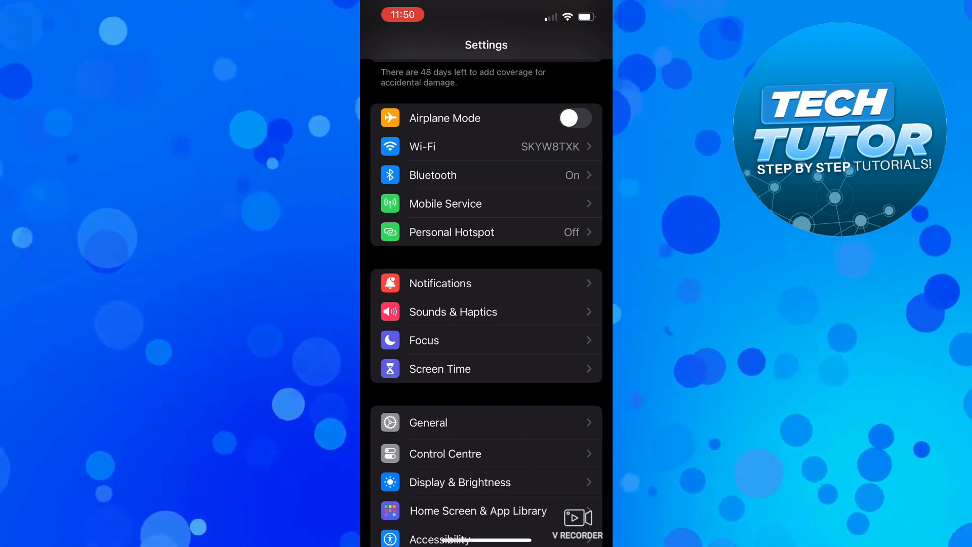
{"action": "left_click", "coordinate": [439, 369]}
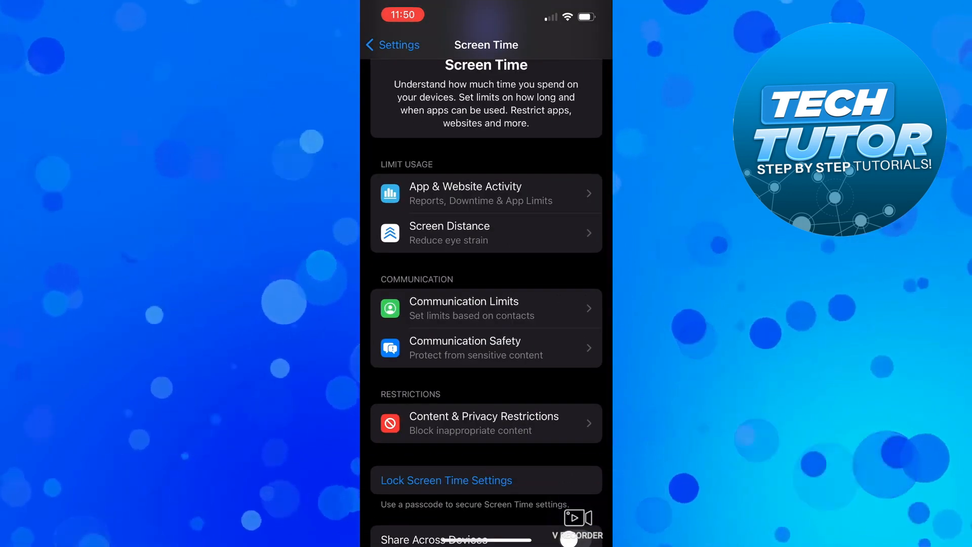
{"action": "left_click", "coordinate": [485, 424]}
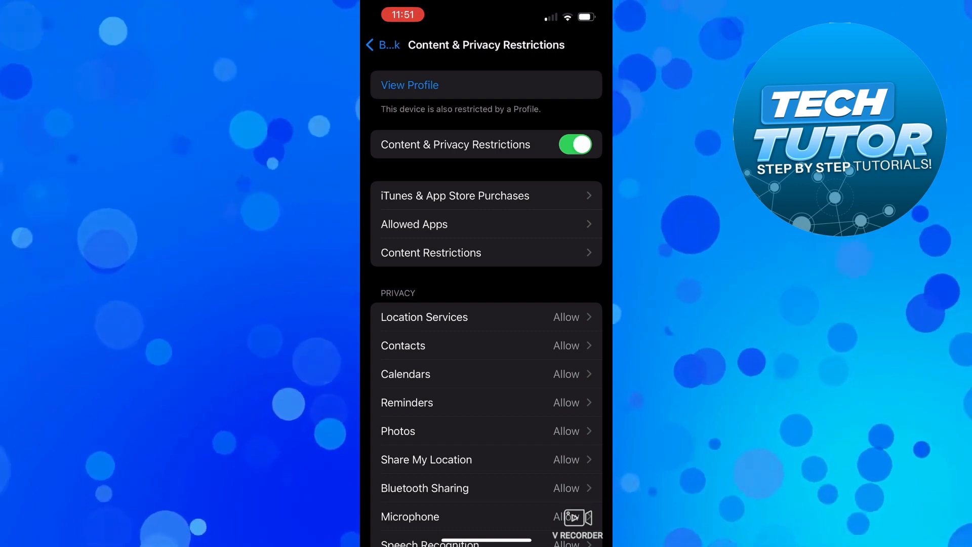
Step: Check Deleting Apps is set to Allow under iTunes & App Store Purchases, then go Home
{"action": "left_click", "coordinate": [454, 196]}
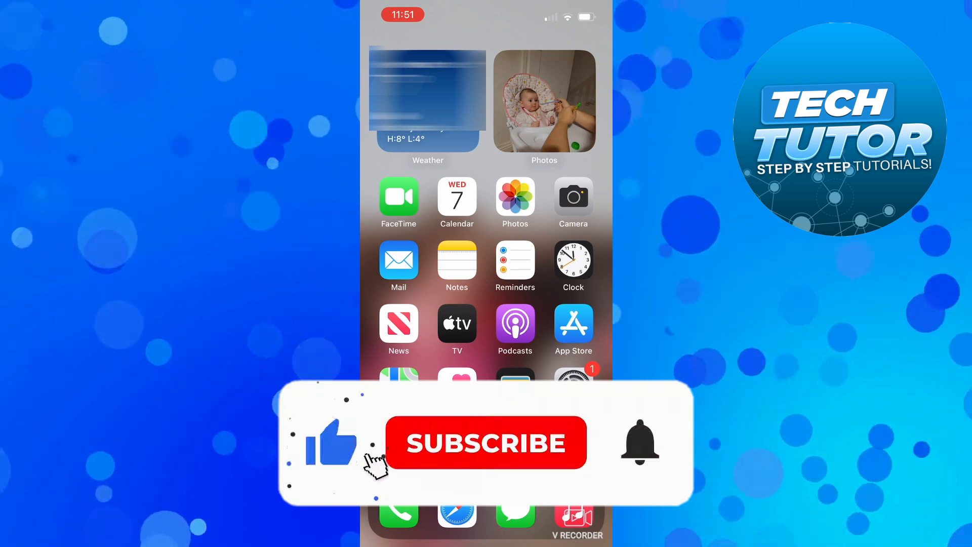
{"action": "left_click", "coordinate": [486, 442]}
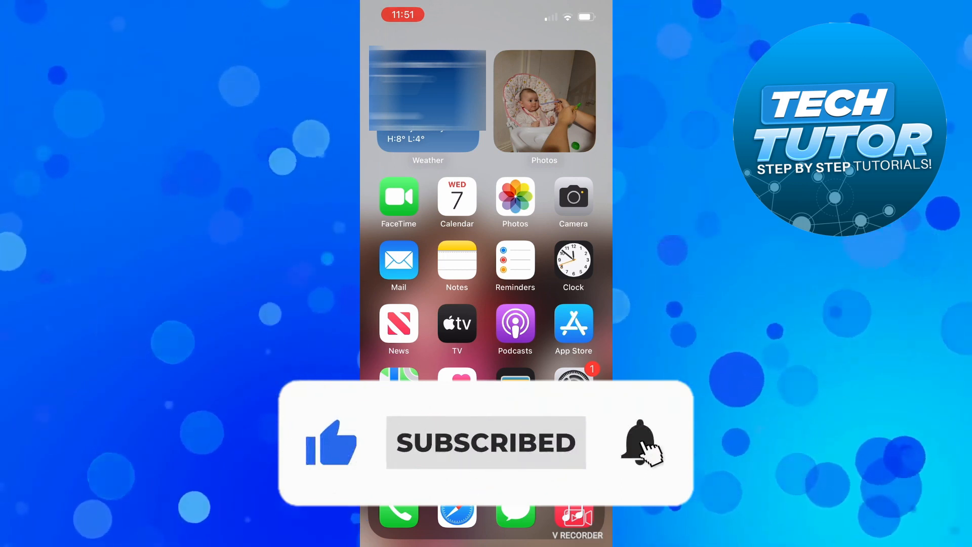